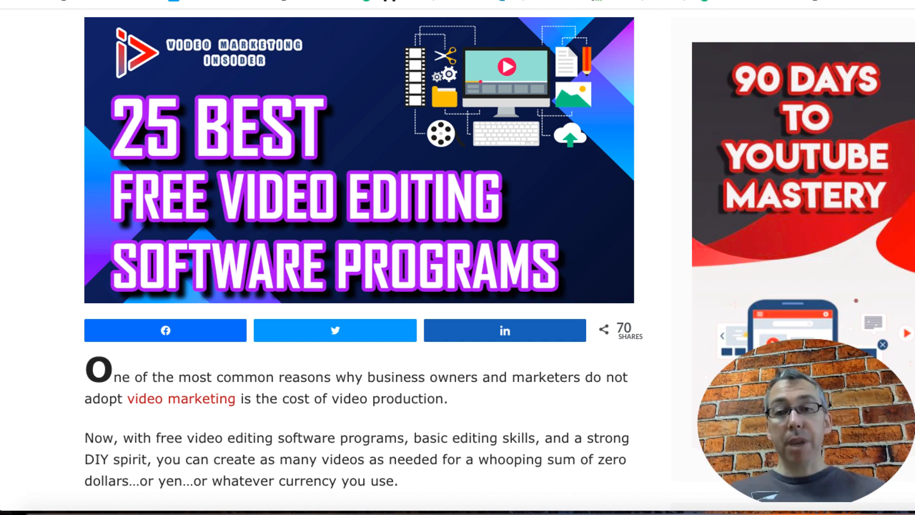
pyautogui.scroll(-3)
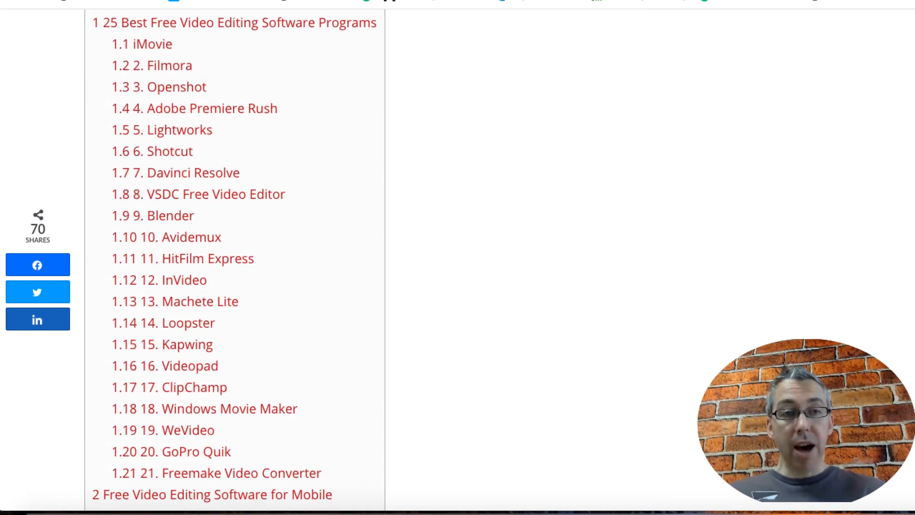
pyautogui.scroll(-3)
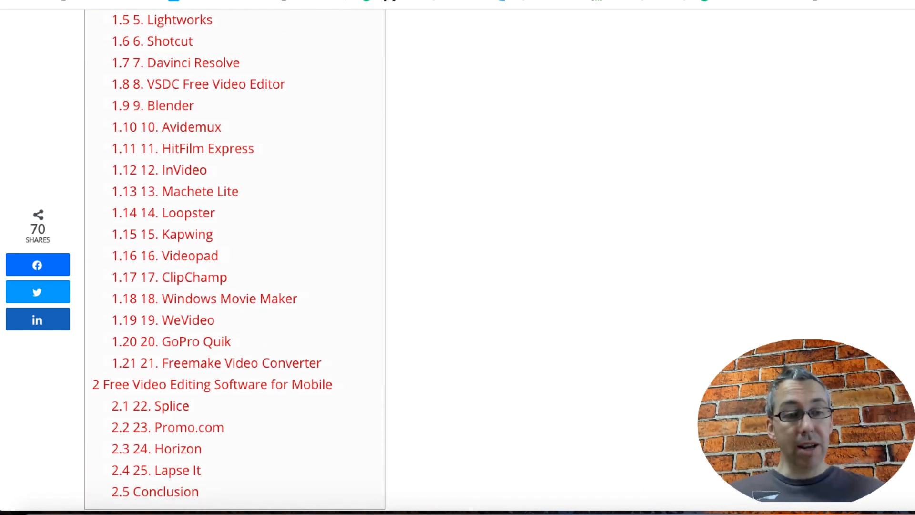
pyautogui.scroll(3)
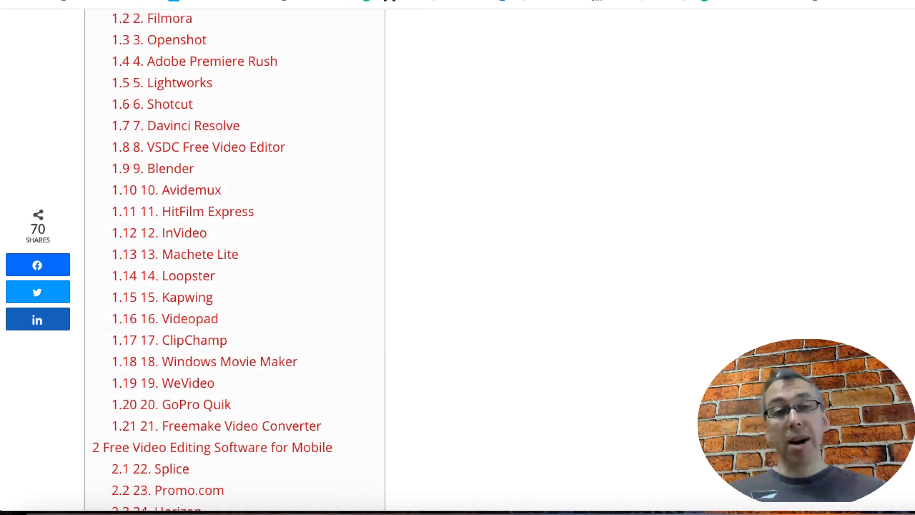